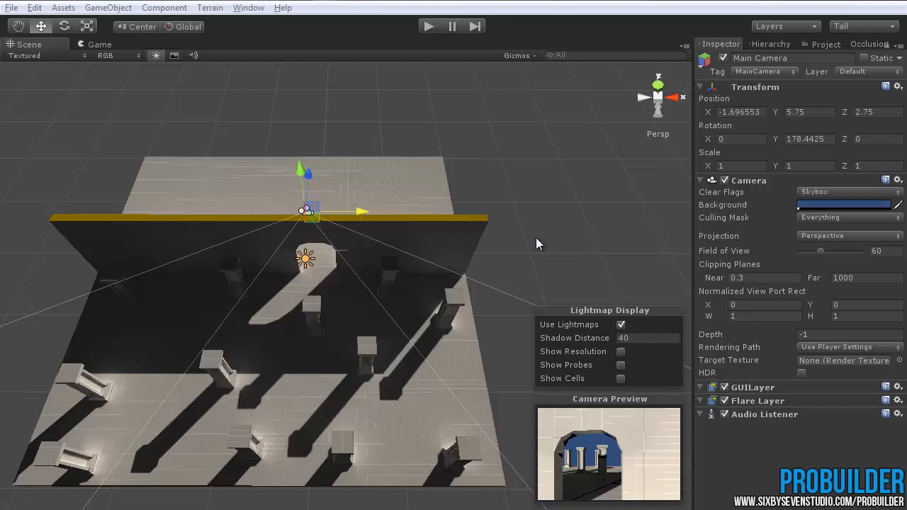
mouse_move(452, 494)
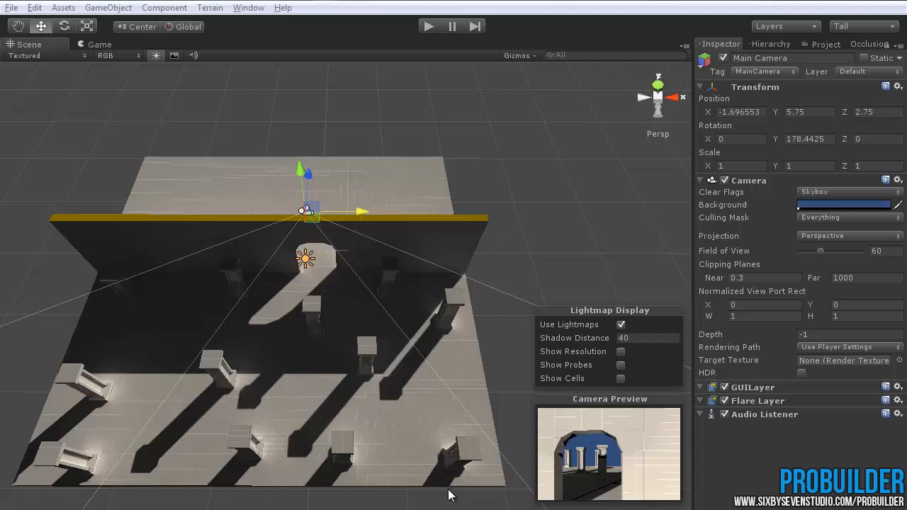
mouse_move(362, 213)
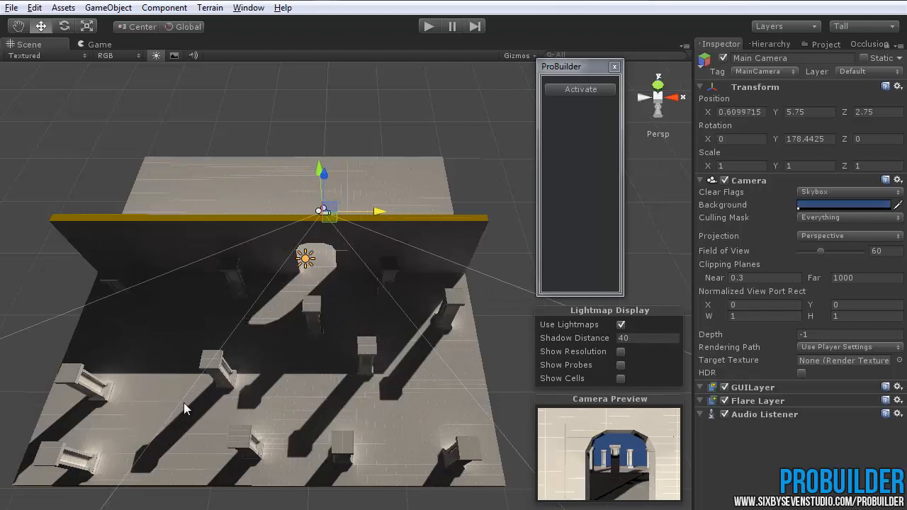
mouse_move(381, 218)
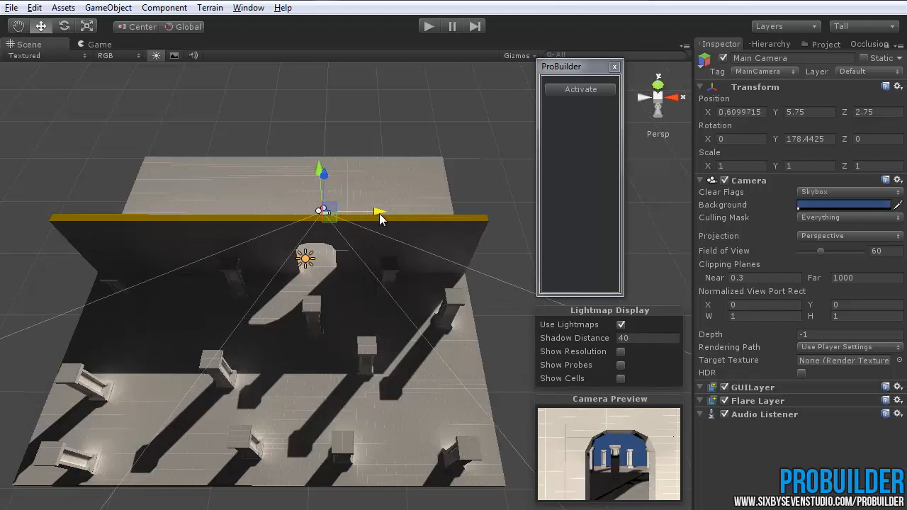
Slide the Main Camera along X toward the far side of the wall, to about -10.5.
drag(379, 213, 312, 211)
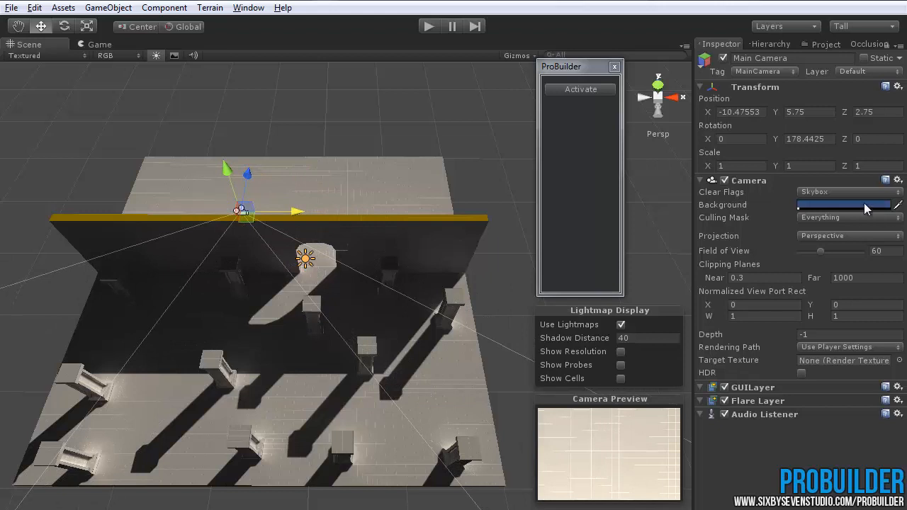
Turn on occlusion culling visualization and move the camera back toward the wall's middle.
click(869, 44)
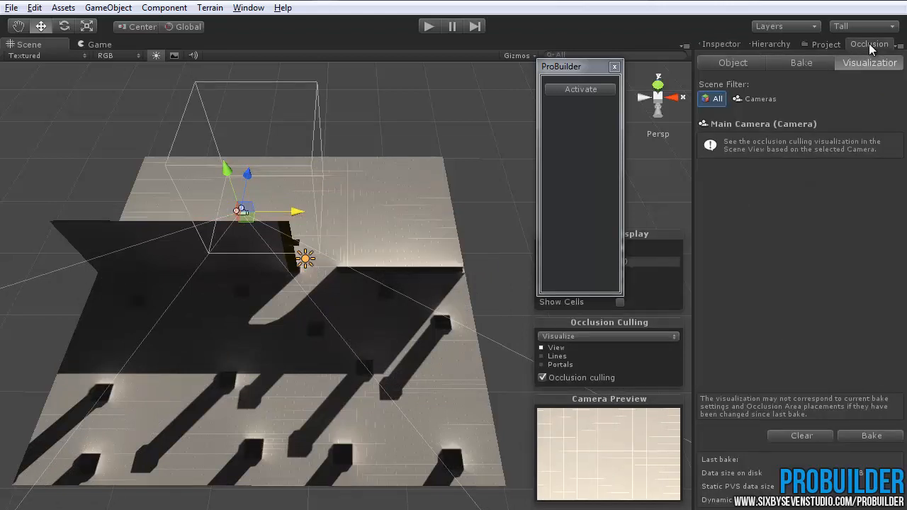
mouse_move(422, 262)
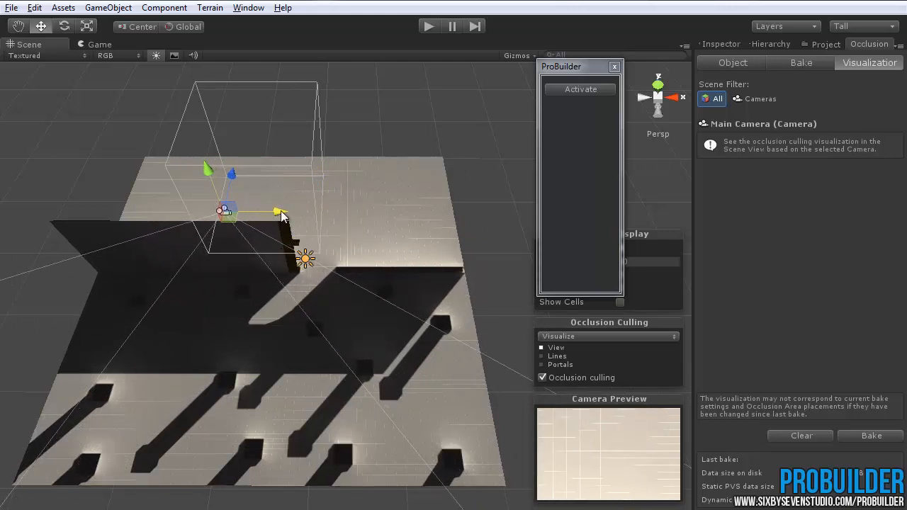
drag(275, 211, 343, 211)
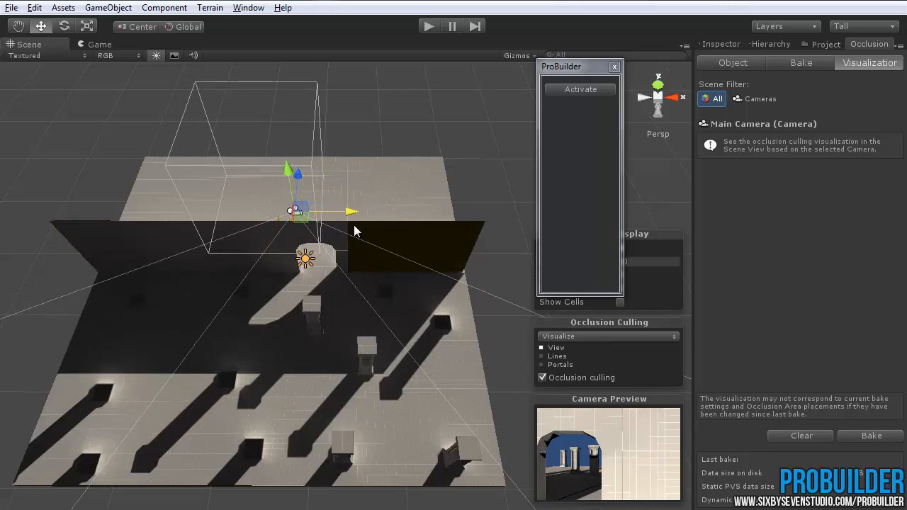
mouse_move(354, 215)
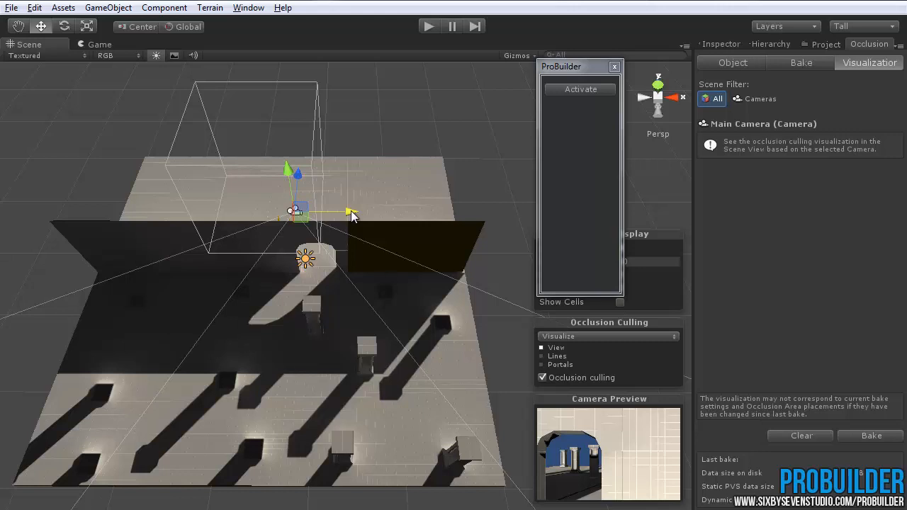
mouse_move(441, 199)
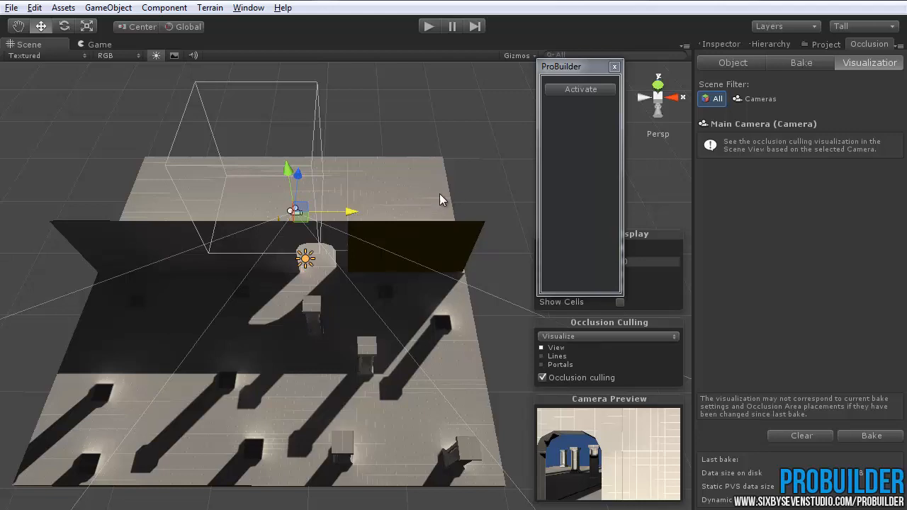
Return to the Main Camera's Inspector and orbit to examine the arched wall from both sides.
click(720, 44)
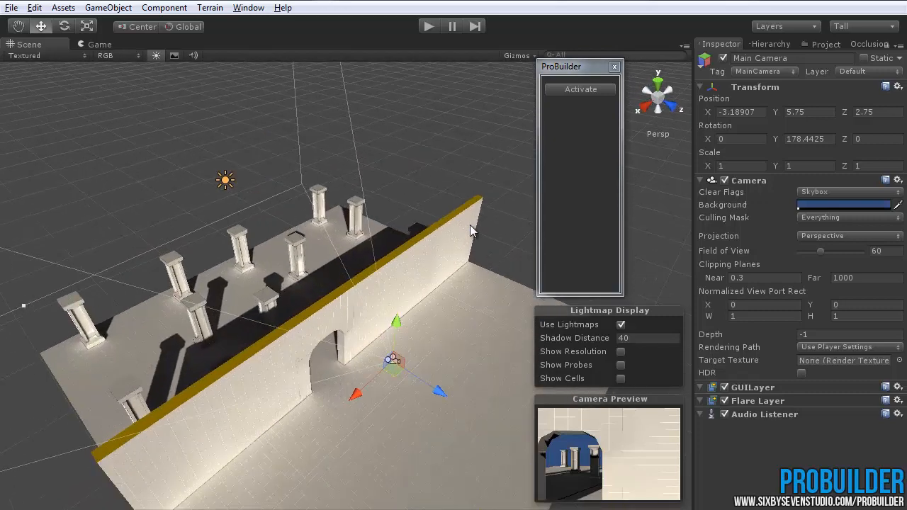
mouse_move(317, 394)
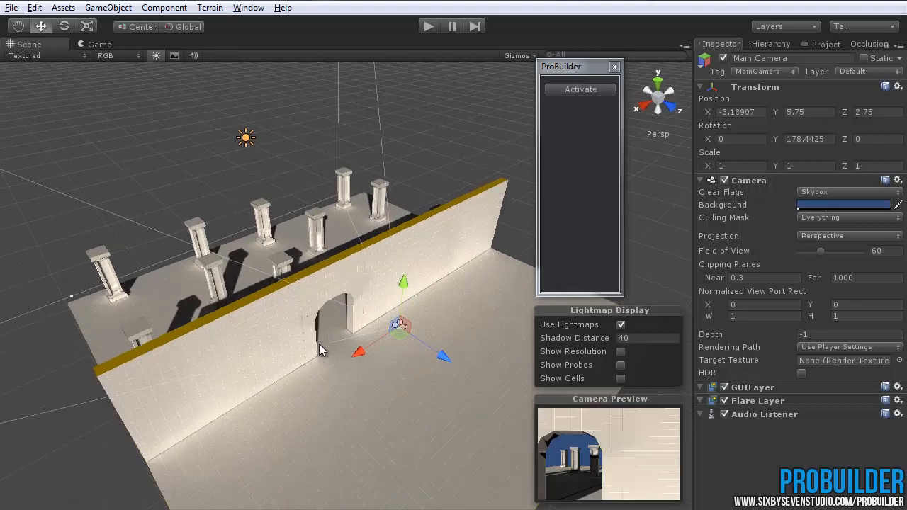
mouse_move(319, 353)
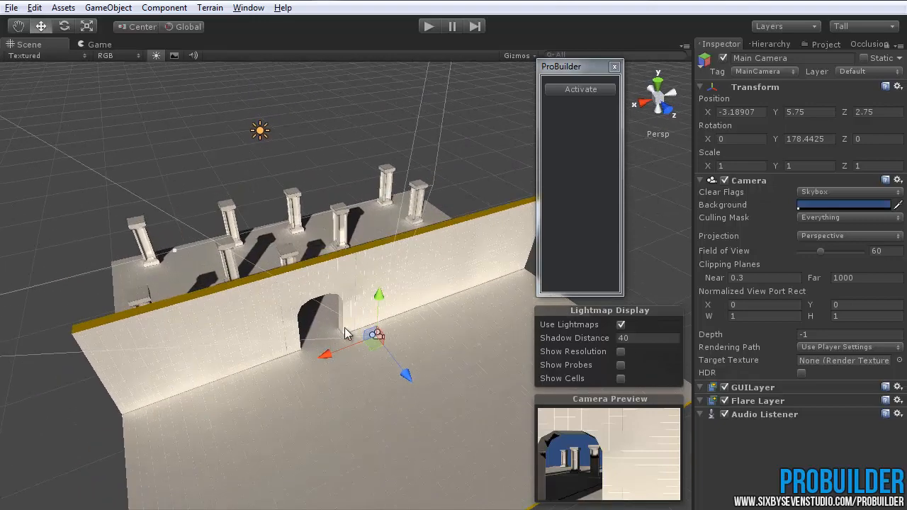
drag(347, 333, 439, 340)
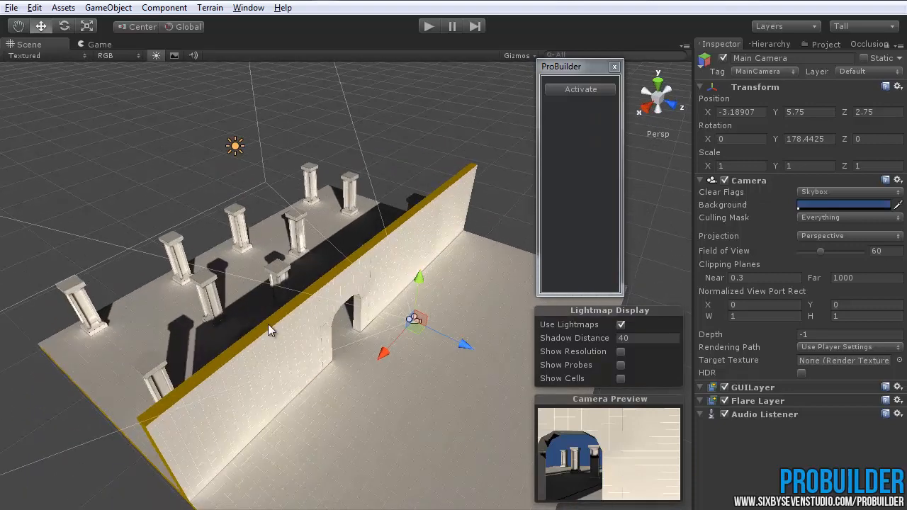
drag(269, 328, 498, 399)
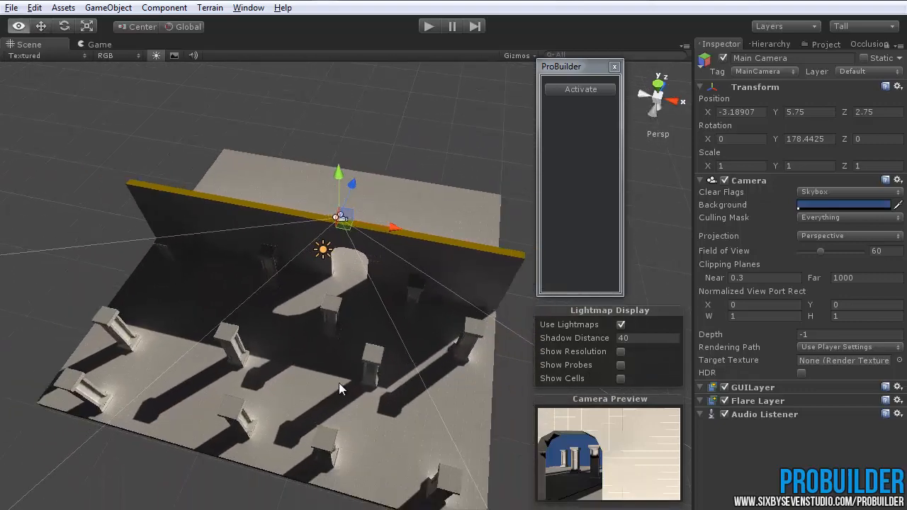
drag(340, 388, 404, 400)
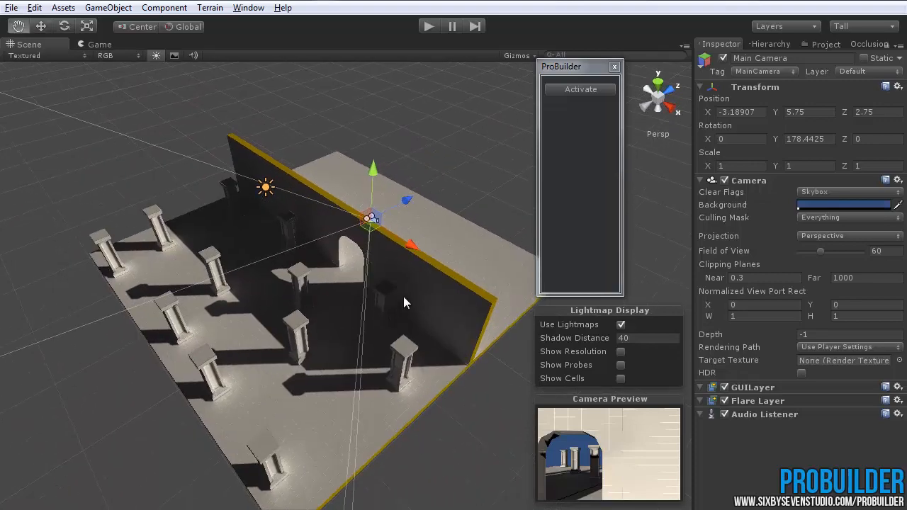
drag(408, 304, 460, 365)
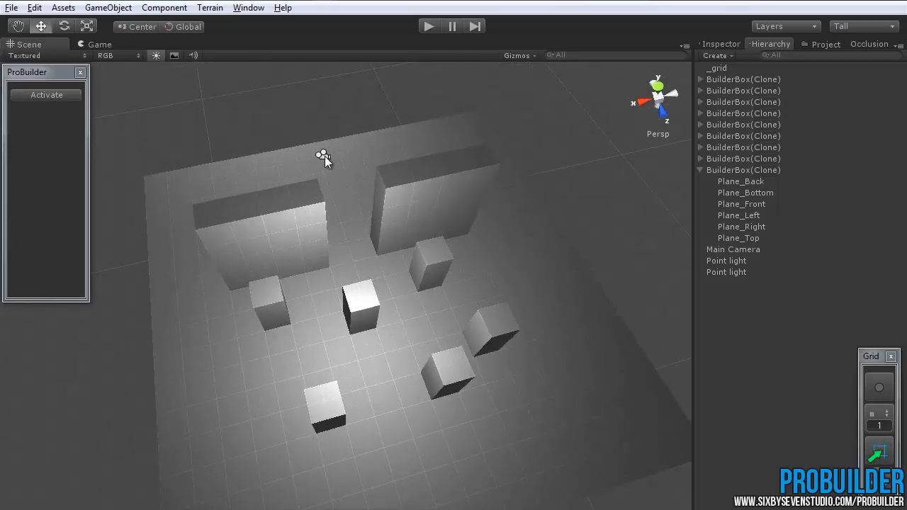
Select the Main Camera, look around the wall boxes, then activate ProBuilder's tools.
click(733, 250)
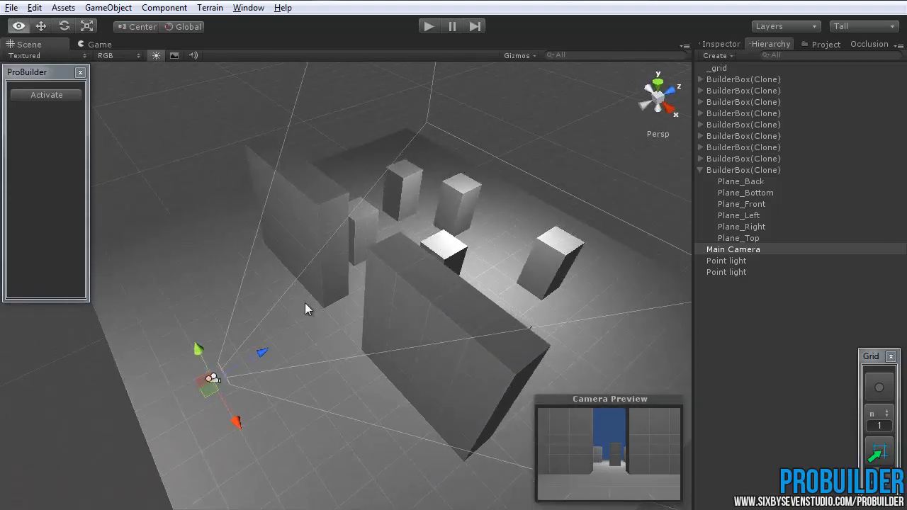
drag(309, 309, 507, 267)
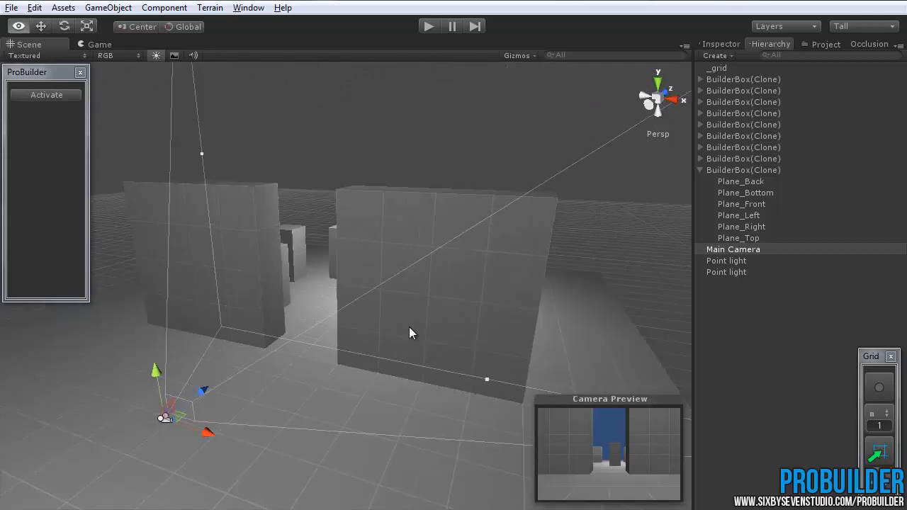
drag(414, 333, 408, 368)
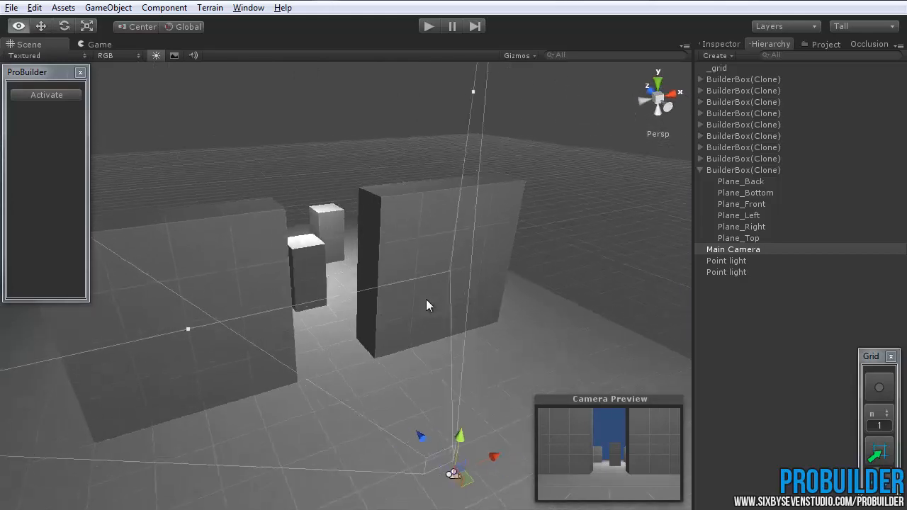
drag(425, 305, 552, 319)
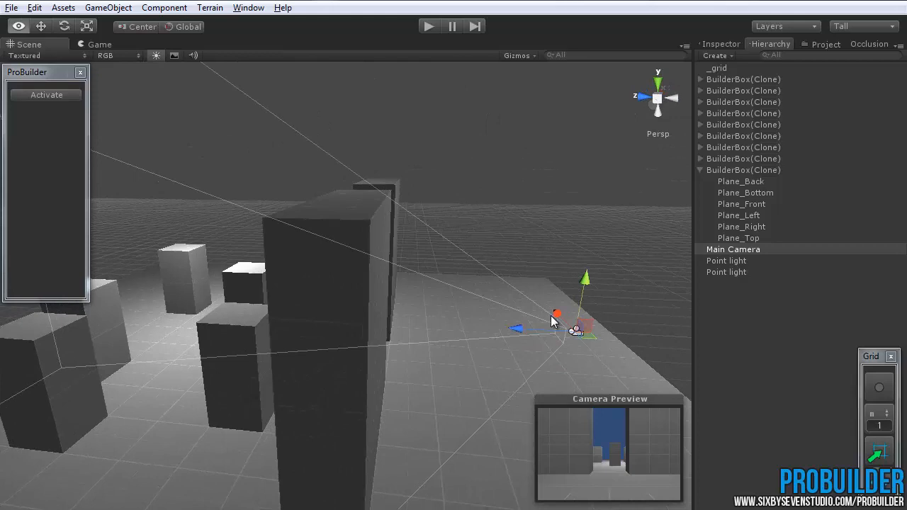
drag(553, 323, 343, 328)
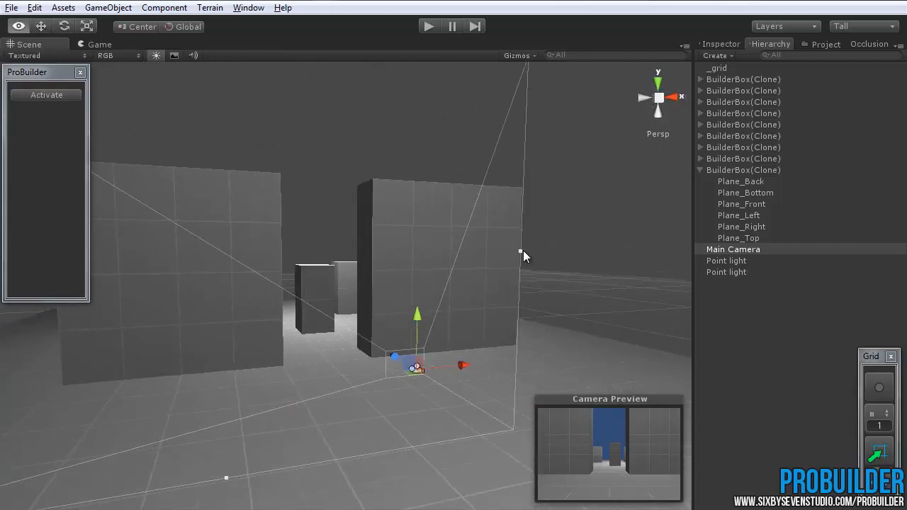
drag(524, 255, 361, 354)
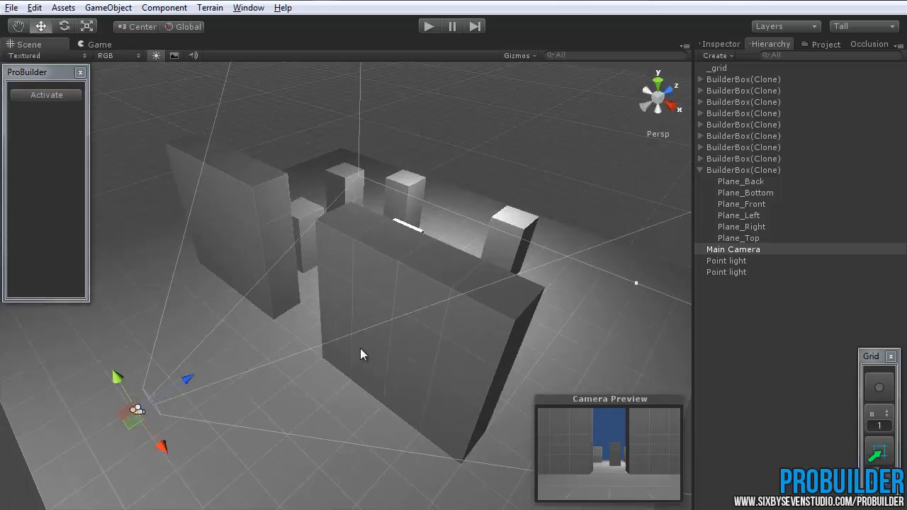
click(46, 93)
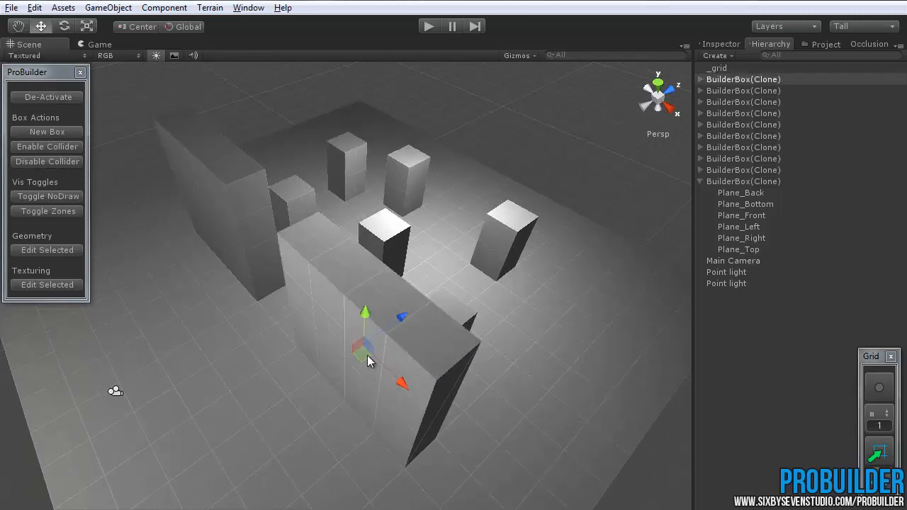
Orbit to the foreground wall box and start ProBuilder's Texturing > Edit Selected on it.
drag(368, 361, 396, 403)
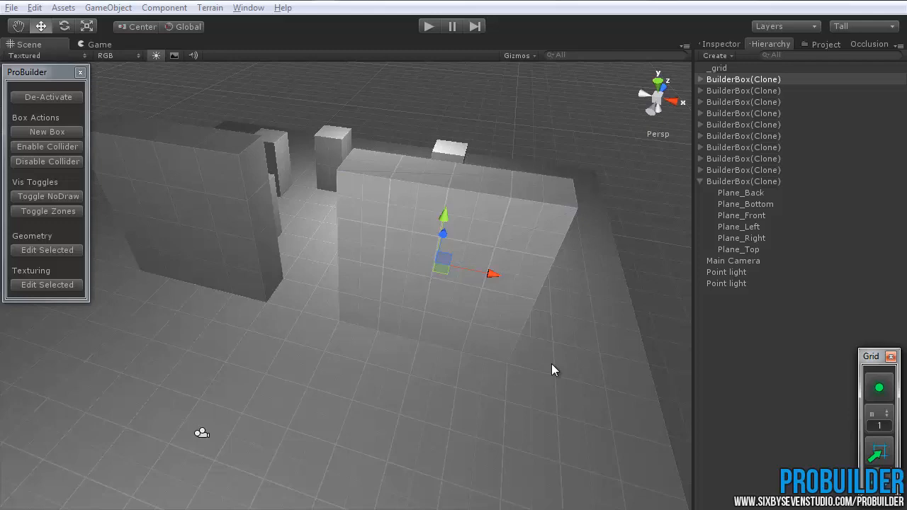
drag(555, 368, 517, 346)
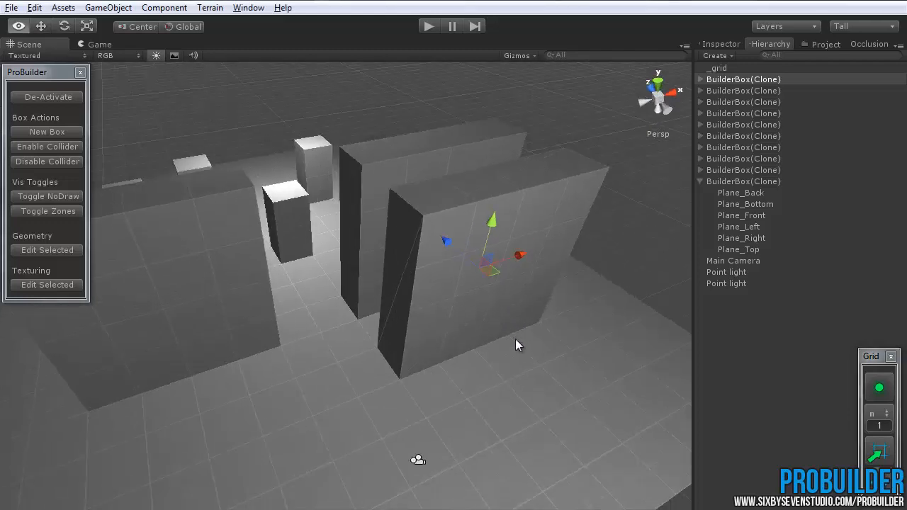
drag(517, 346, 456, 331)
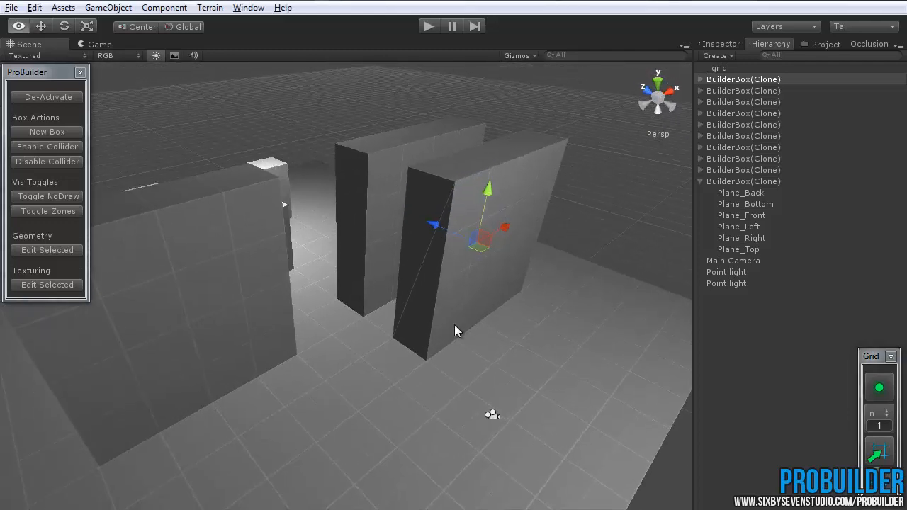
drag(456, 331, 521, 335)
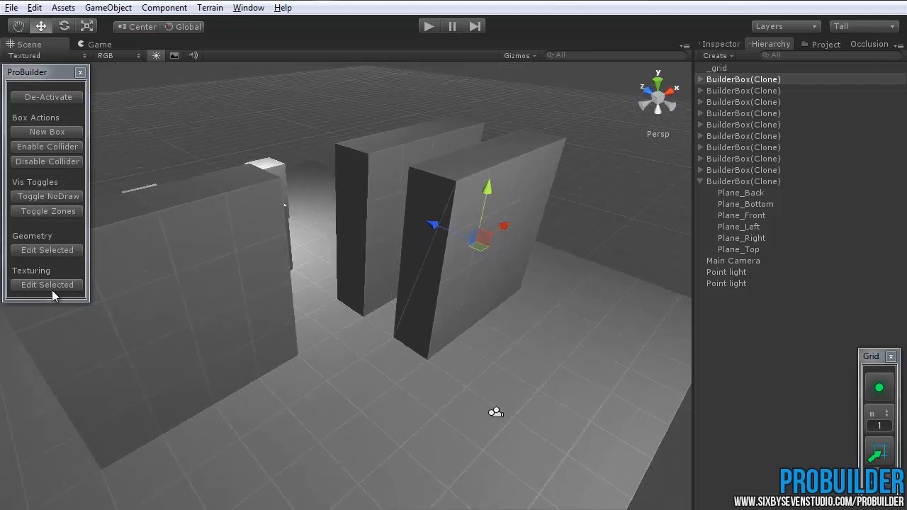
click(45, 283)
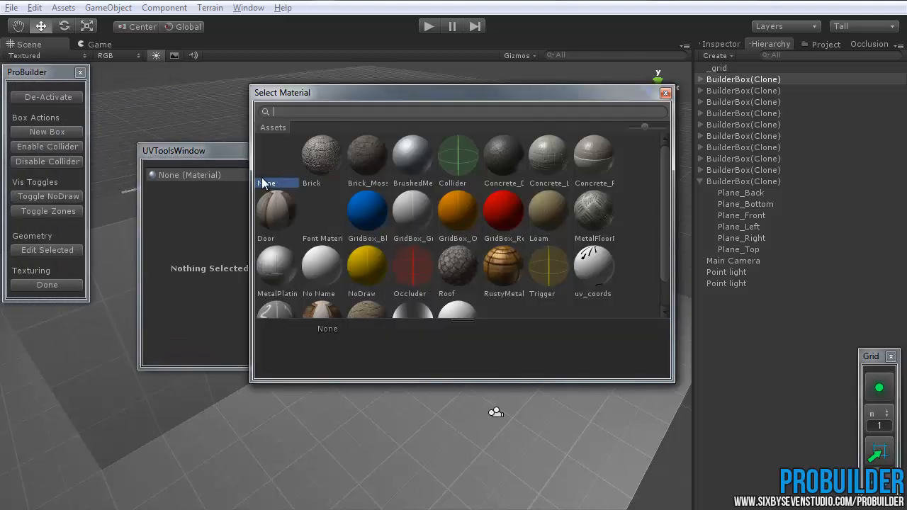
Pick Occluder as the painting material and close the material picker.
click(409, 272)
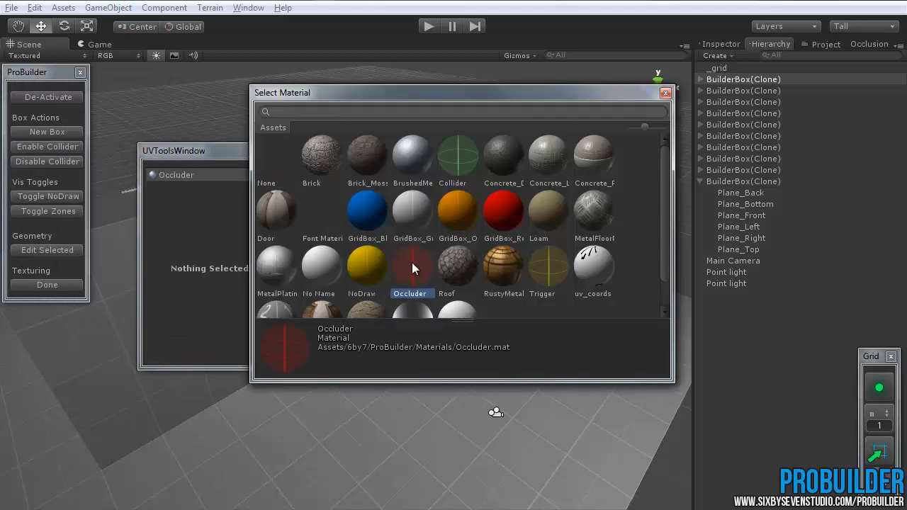
click(665, 94)
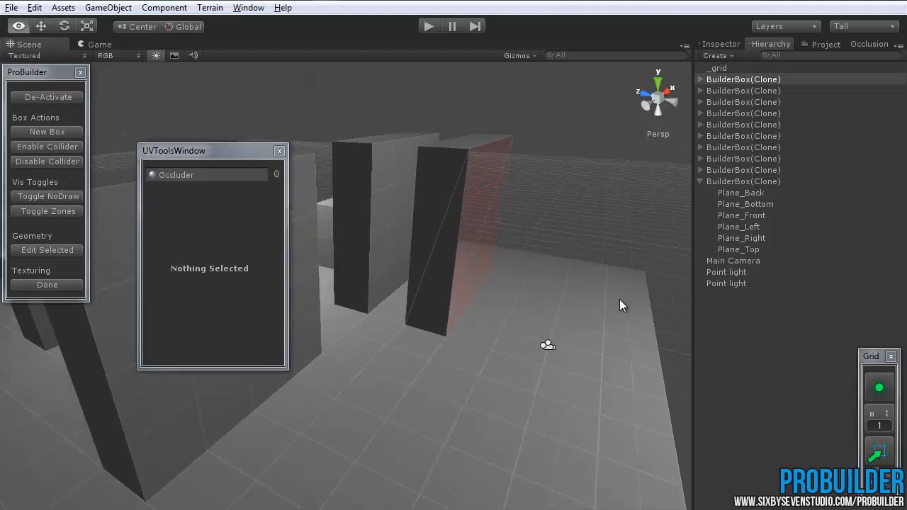
Paint the box's broad faces with Occluder, then its top and end faces with NoDraw.
drag(620, 306, 433, 333)
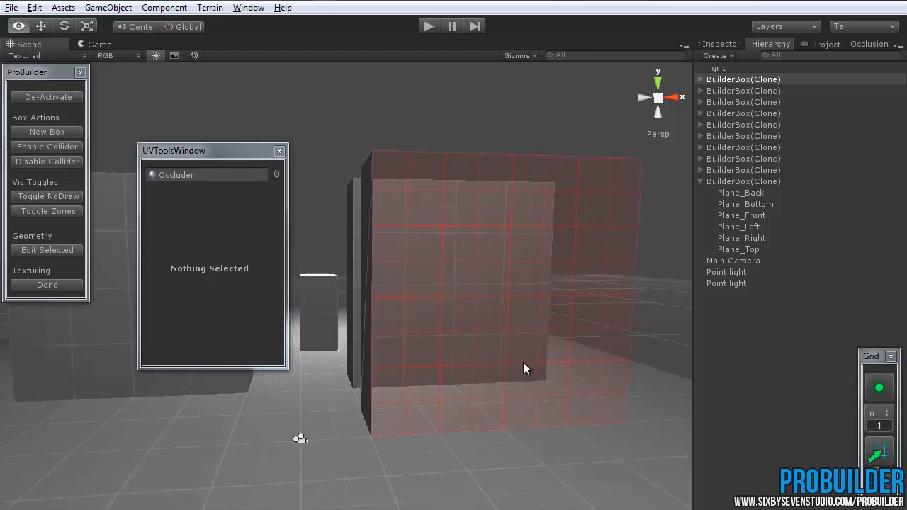
drag(524, 368, 340, 408)
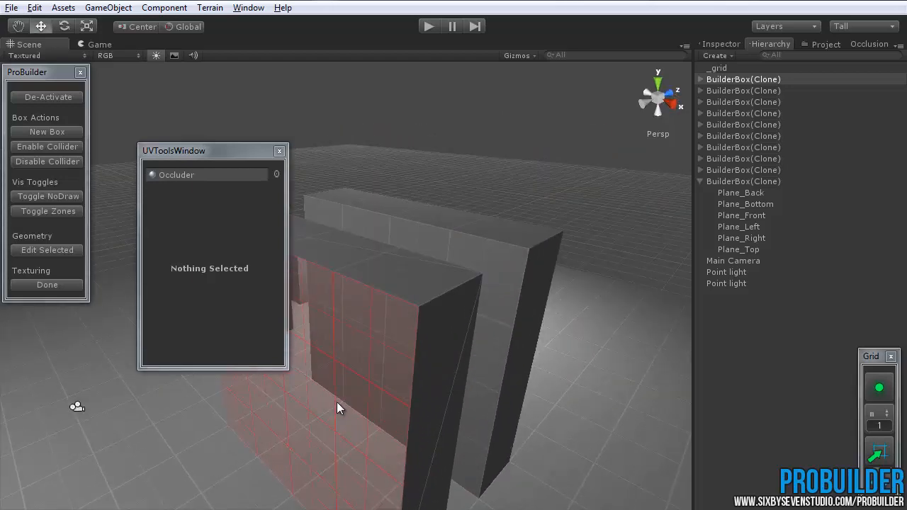
click(277, 174)
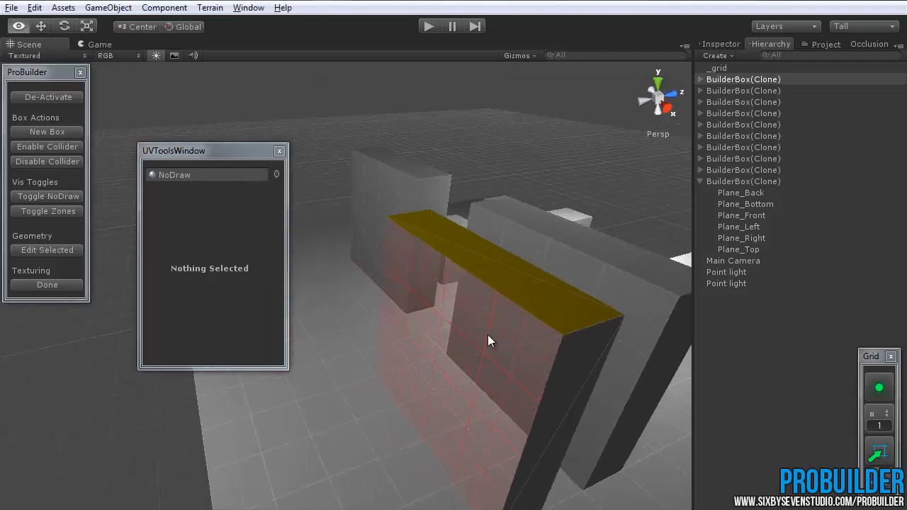
drag(493, 340, 555, 407)
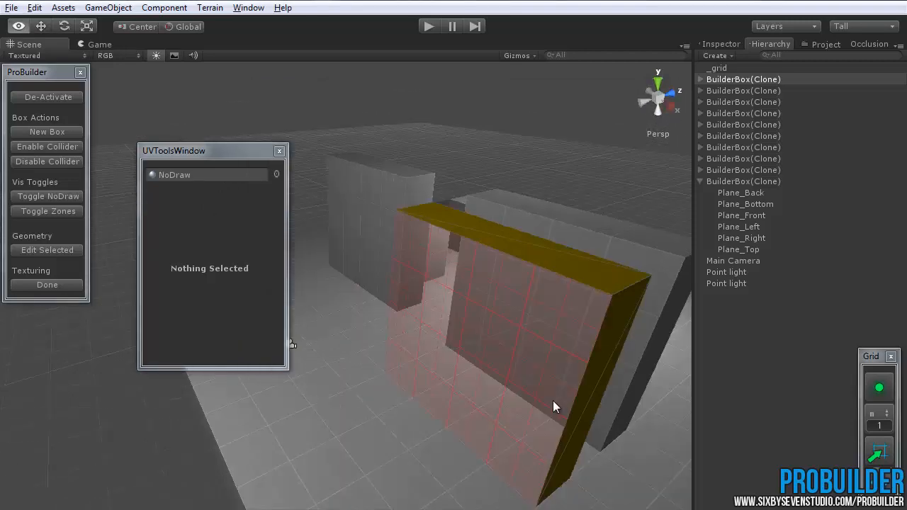
drag(555, 405, 361, 269)
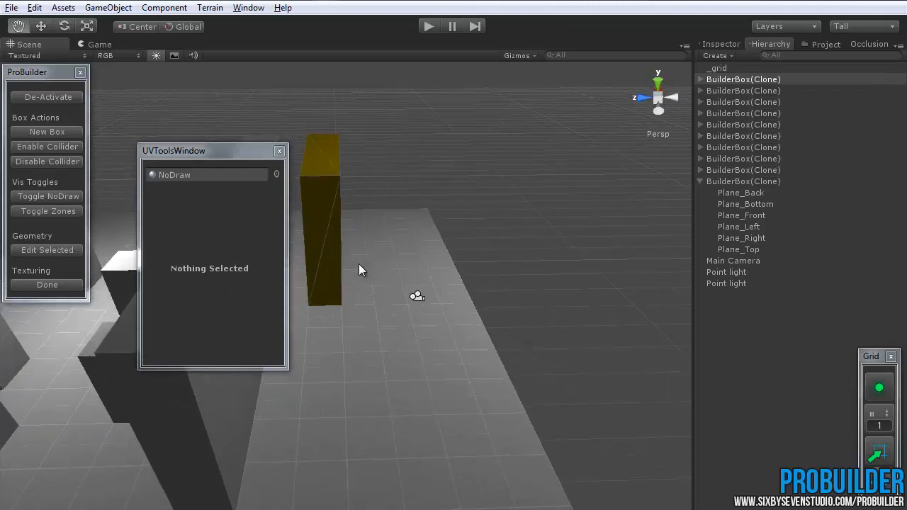
drag(361, 270, 446, 326)
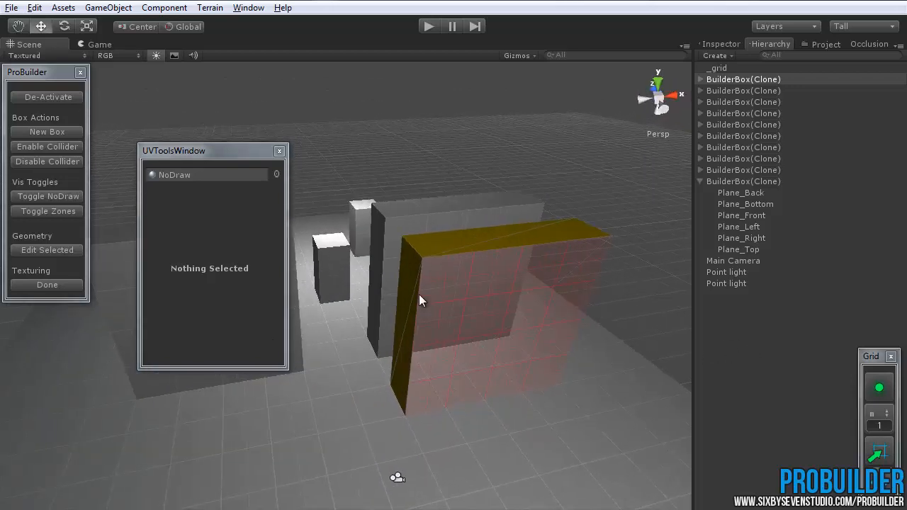
drag(422, 300, 319, 196)
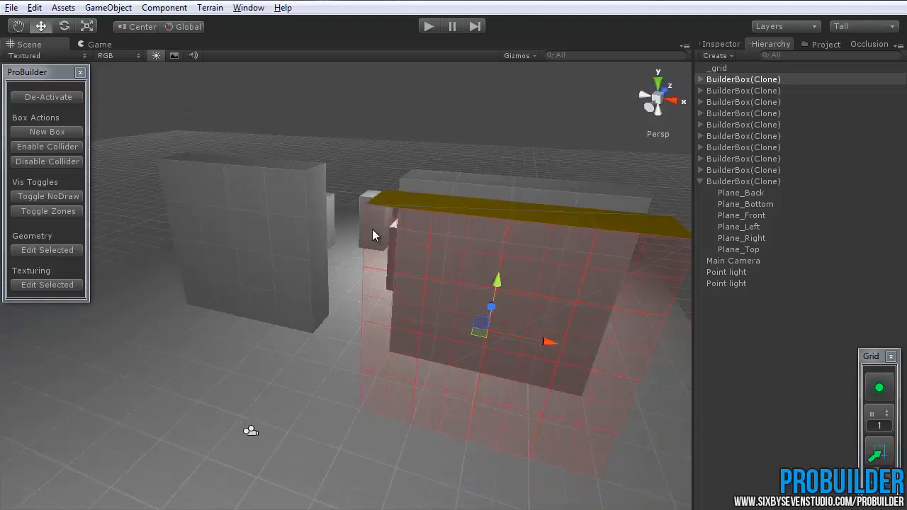
Set grid units to cm (25 steps) and drag the box's vertices so it fits inside the wall.
drag(376, 235, 400, 281)
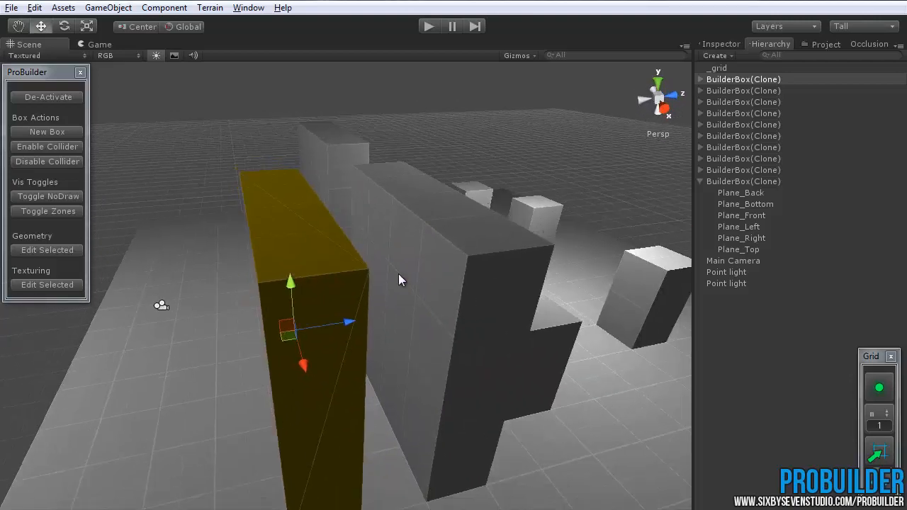
drag(397, 277, 340, 333)
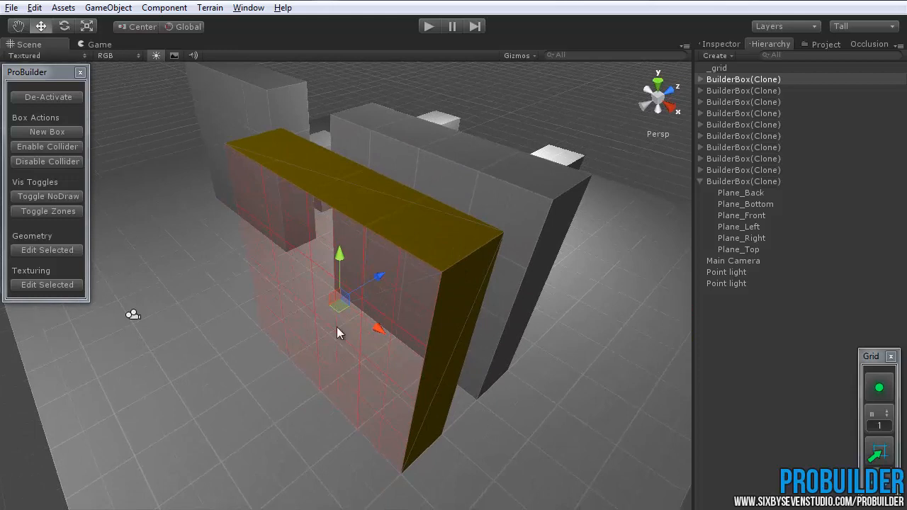
click(878, 413)
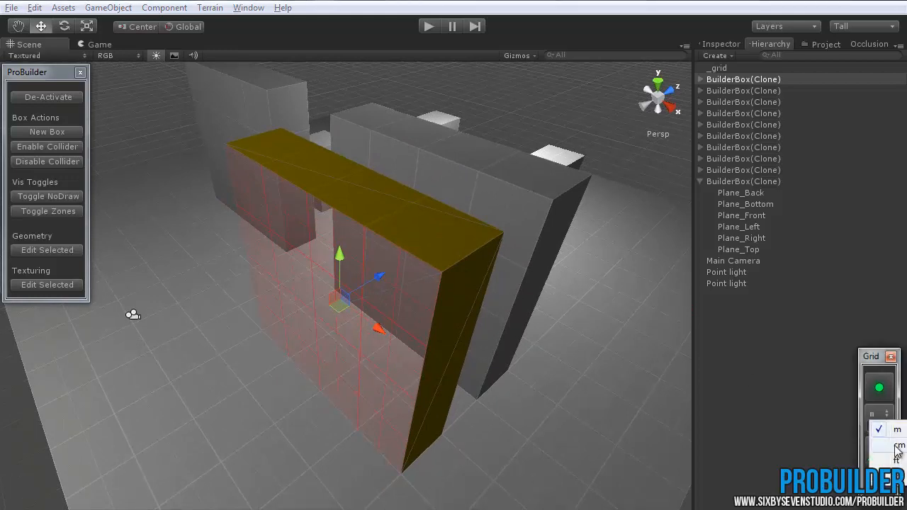
click(900, 447)
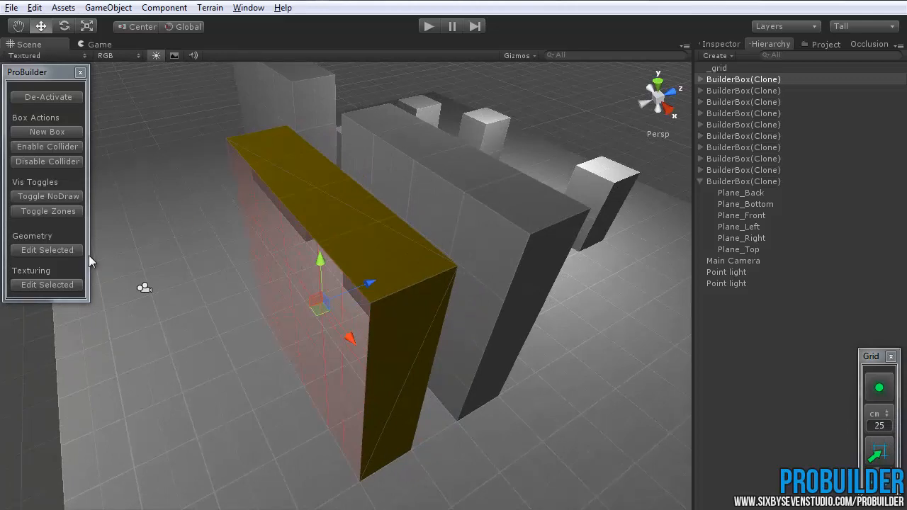
click(45, 249)
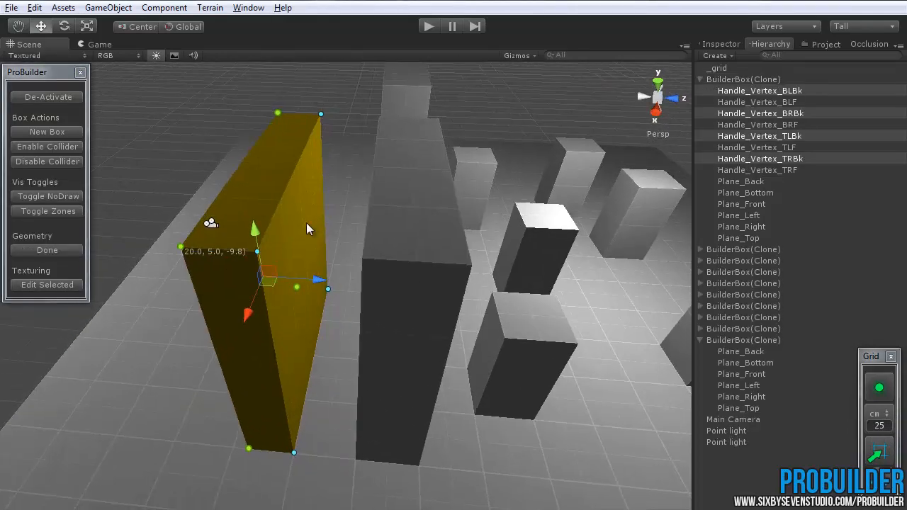
drag(309, 228, 507, 283)
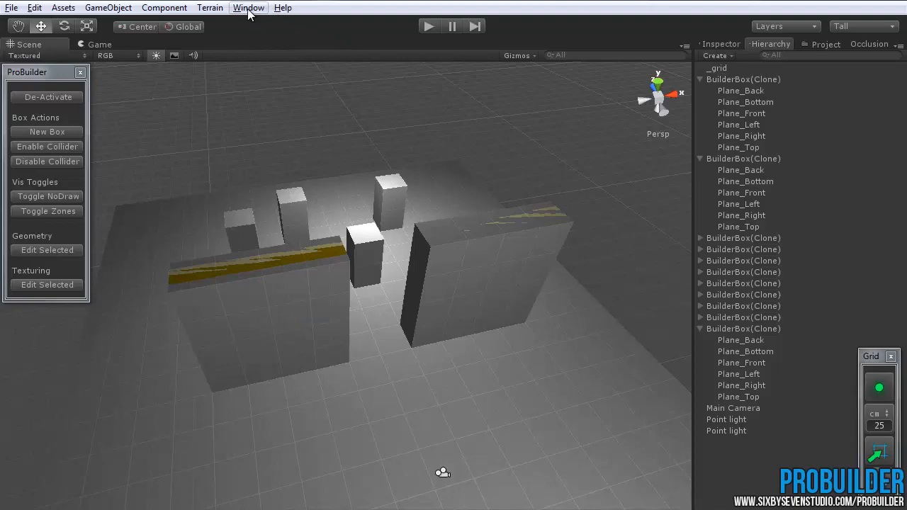
In Occlusion Culling's Bake settings keep Automatic Portal Generation and bake the data.
click(249, 8)
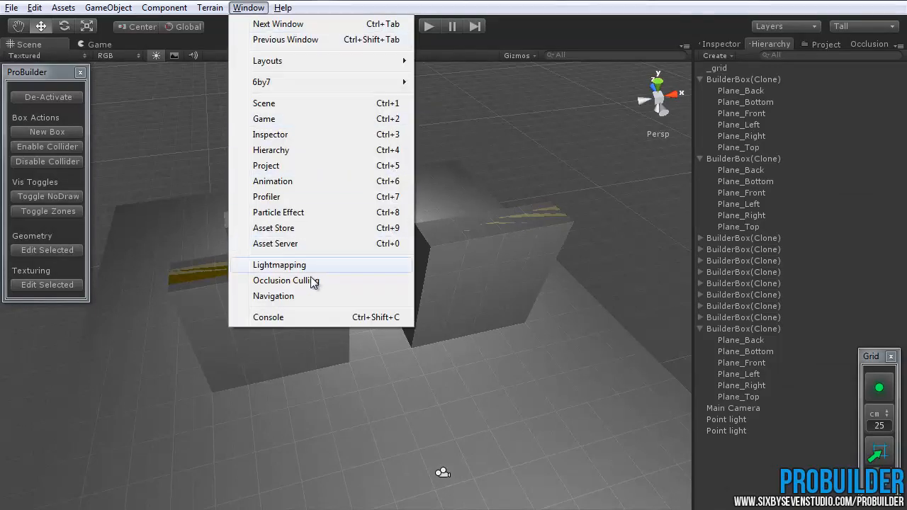
click(283, 281)
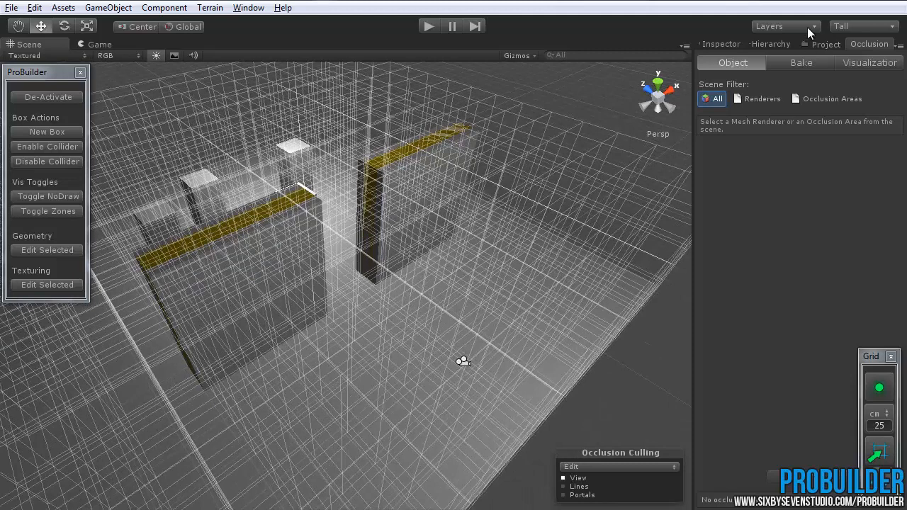
mouse_move(807, 71)
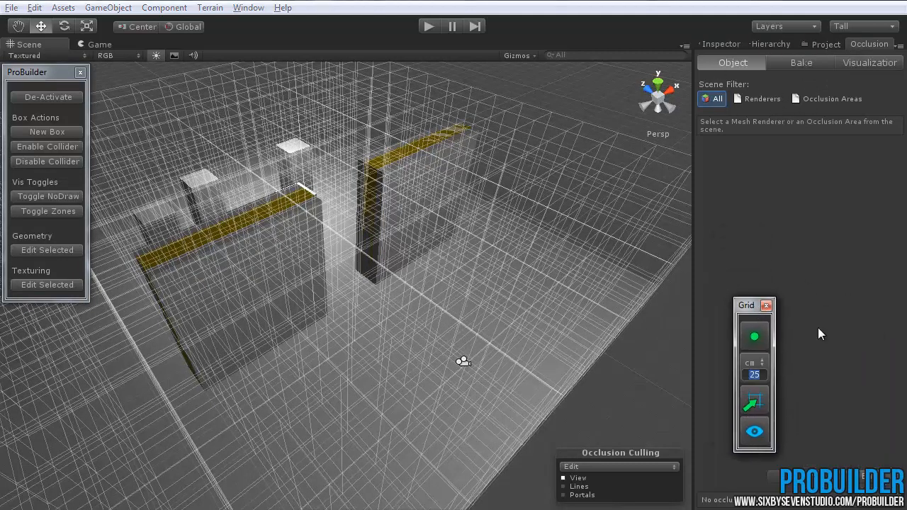
click(799, 62)
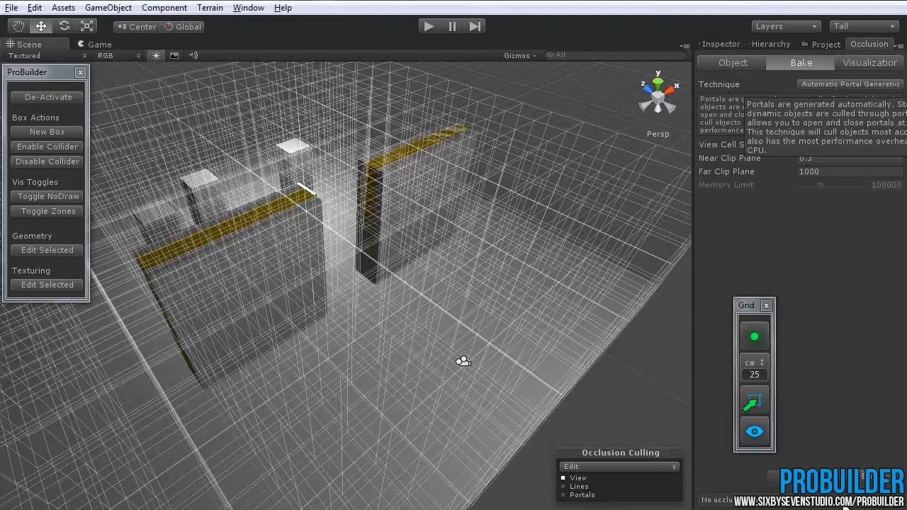
click(847, 83)
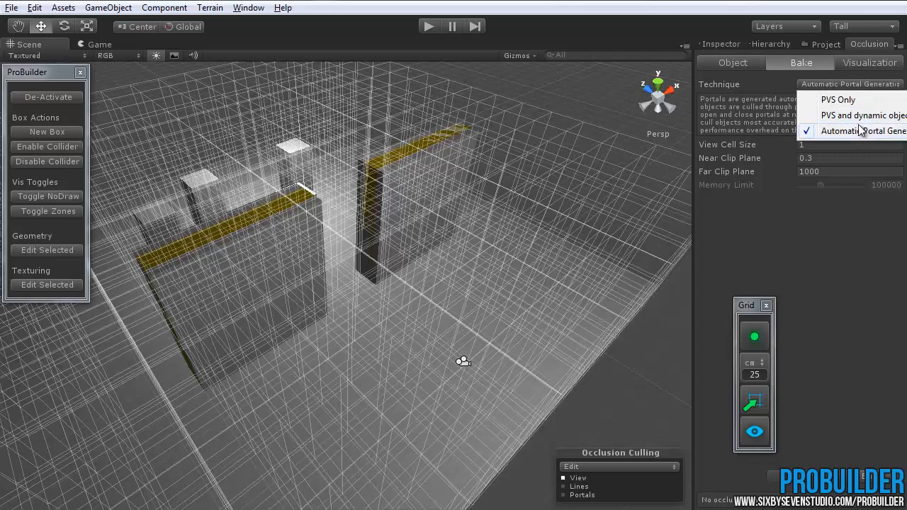
click(862, 130)
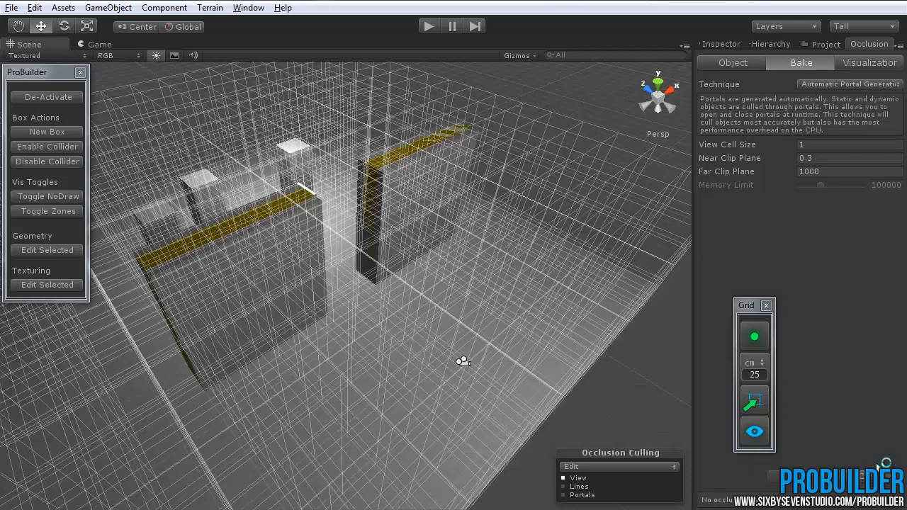
click(868, 62)
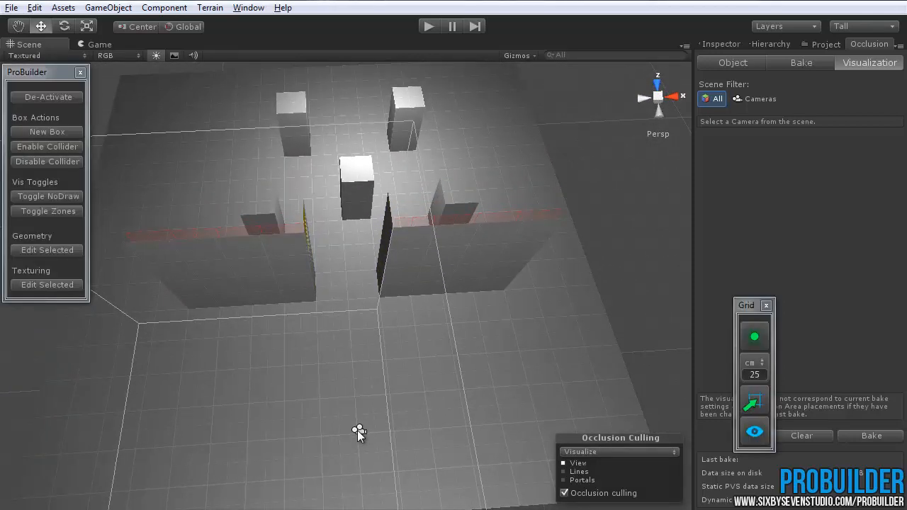
Deactivate ProBuilder, select the Main Camera and orbit to see boxes behind the occluder walls being culled.
click(46, 97)
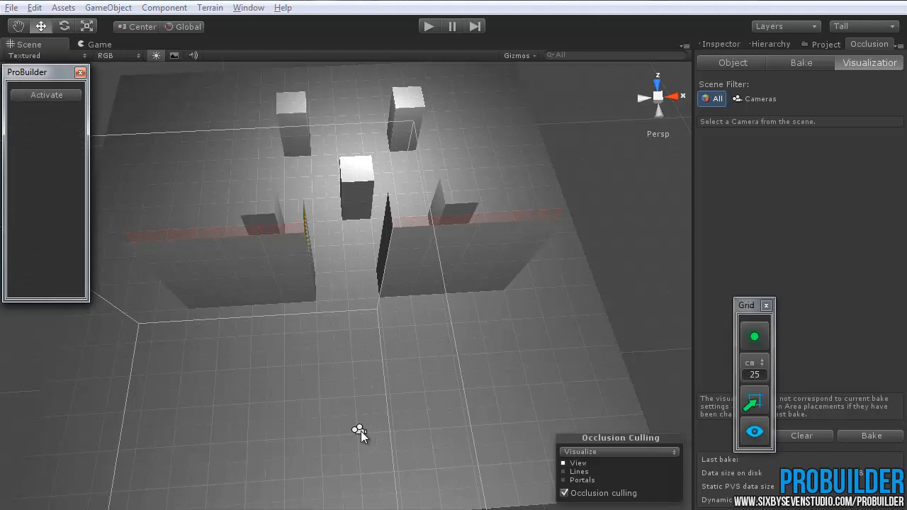
click(423, 422)
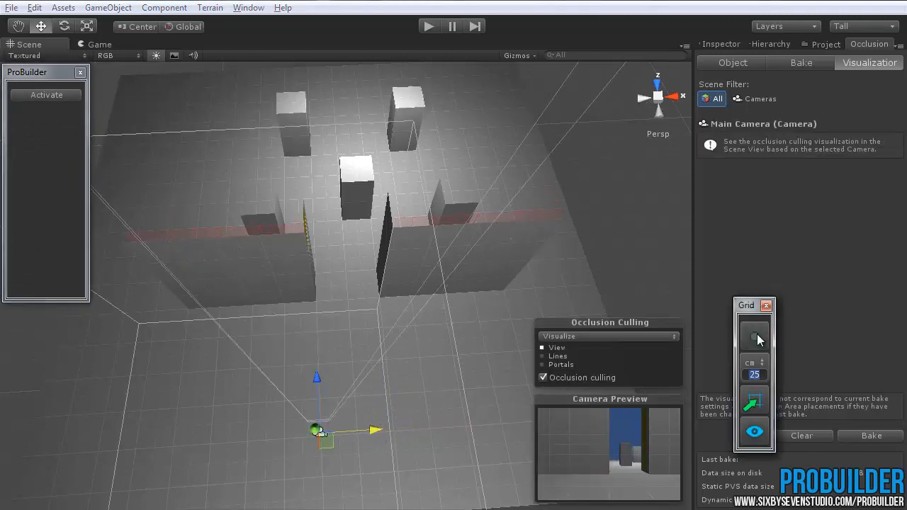
drag(319, 428, 371, 427)
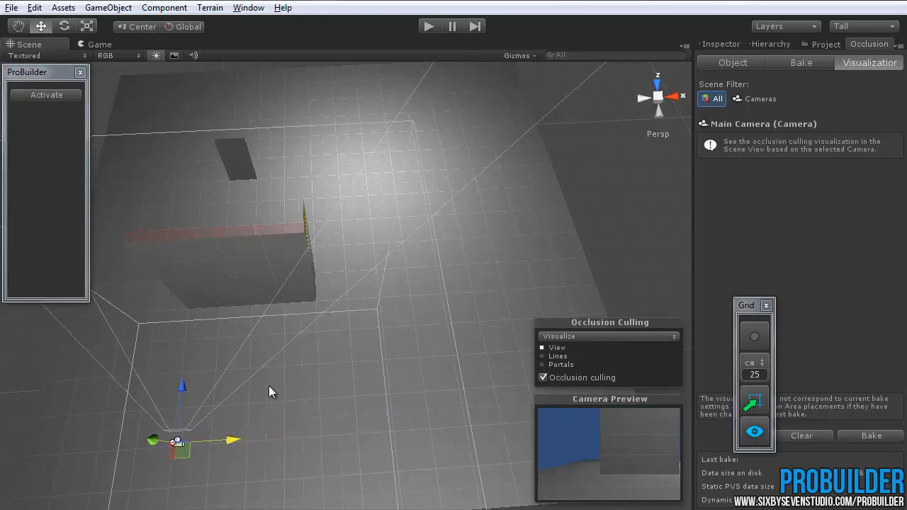
drag(272, 391, 337, 293)
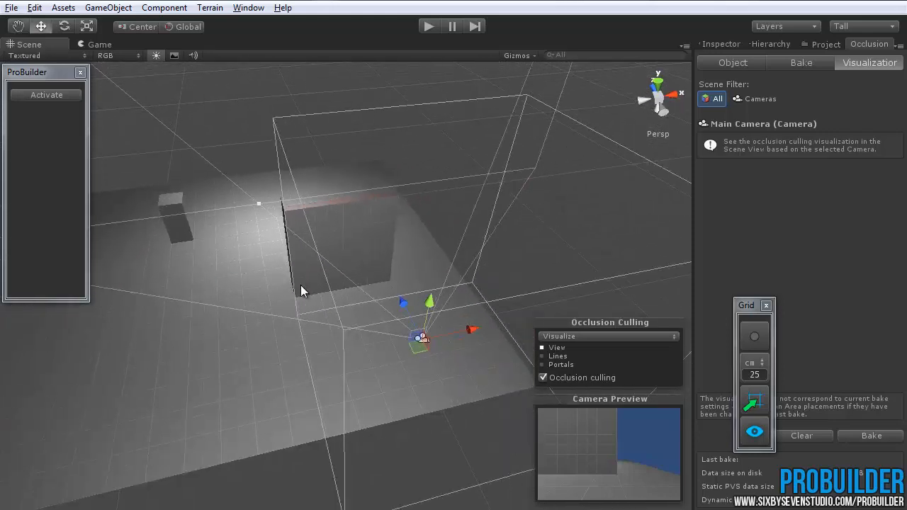
drag(300, 290, 205, 289)
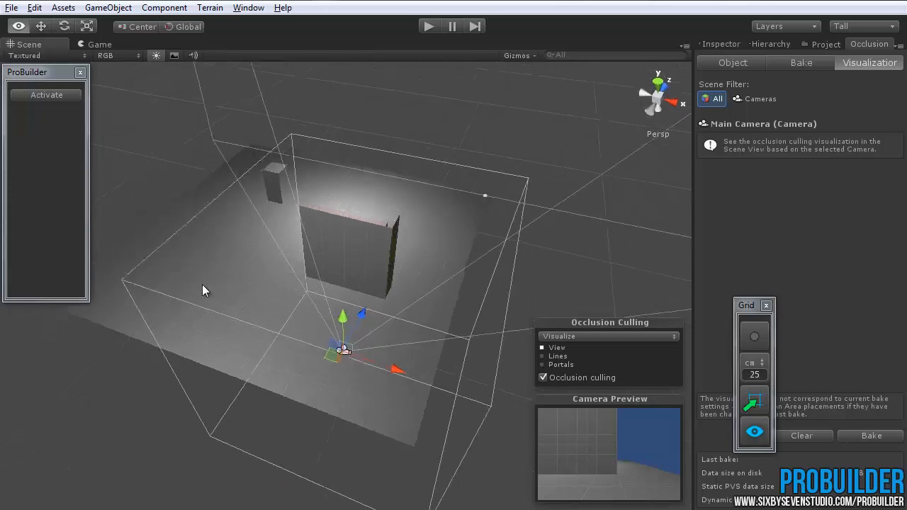
drag(205, 290, 356, 306)
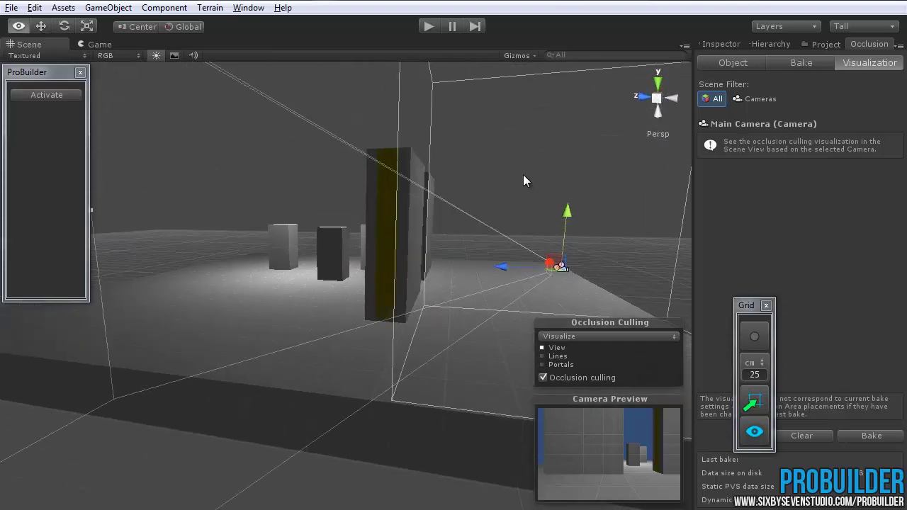
drag(524, 180, 354, 282)
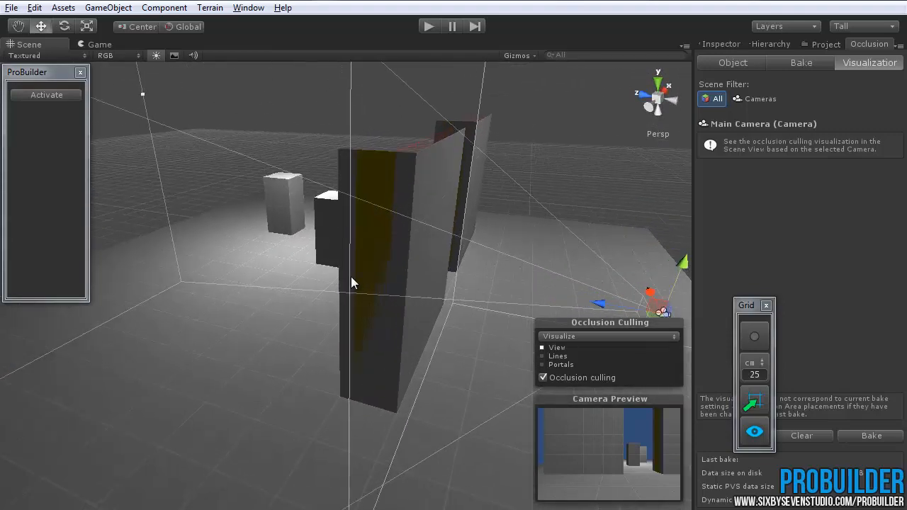
drag(354, 282, 464, 208)
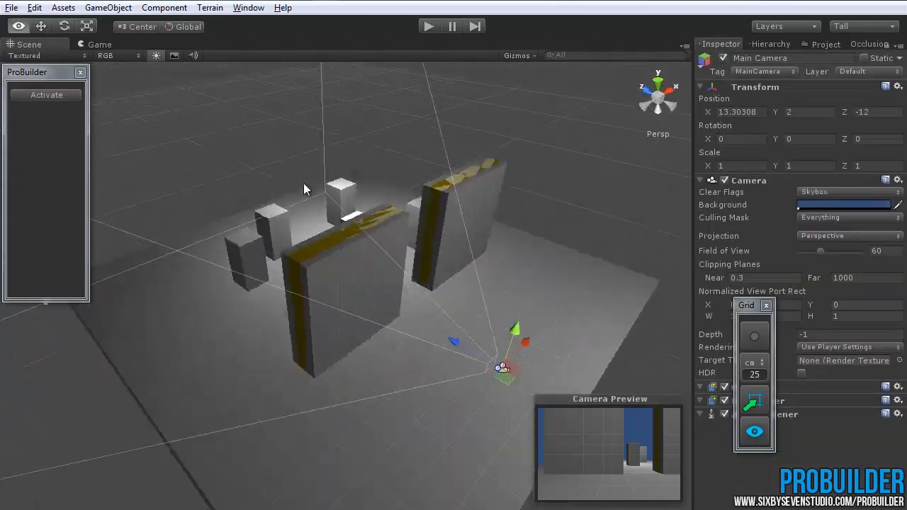
Reactivate ProBuilder editing and hide the NoDraw faces on the occluder walls.
click(45, 94)
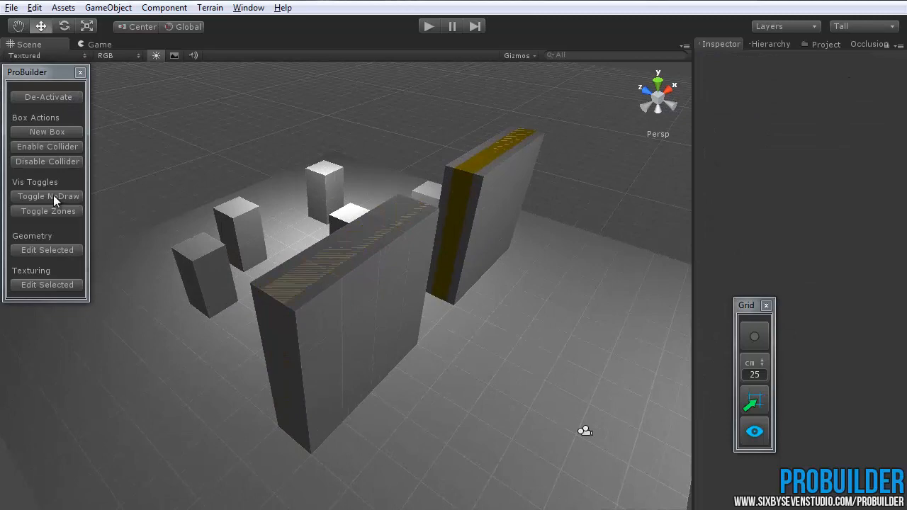
click(48, 196)
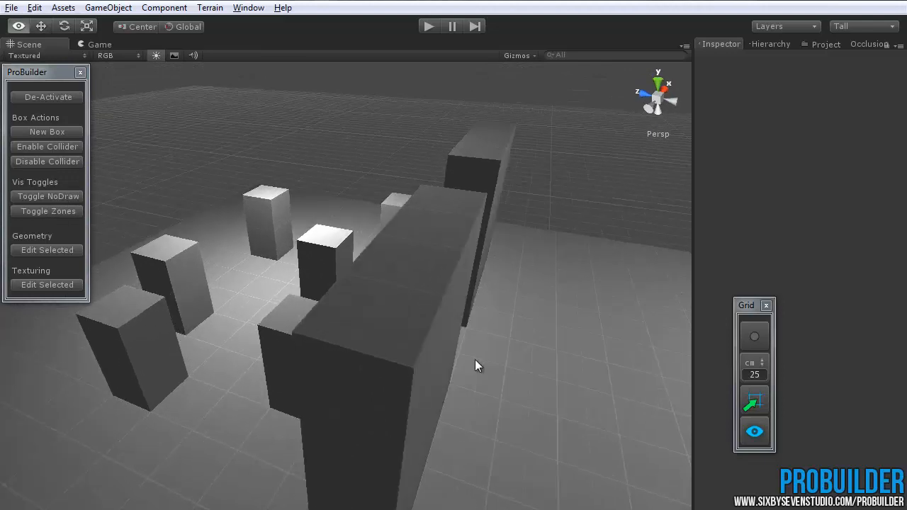
drag(474, 365, 468, 353)
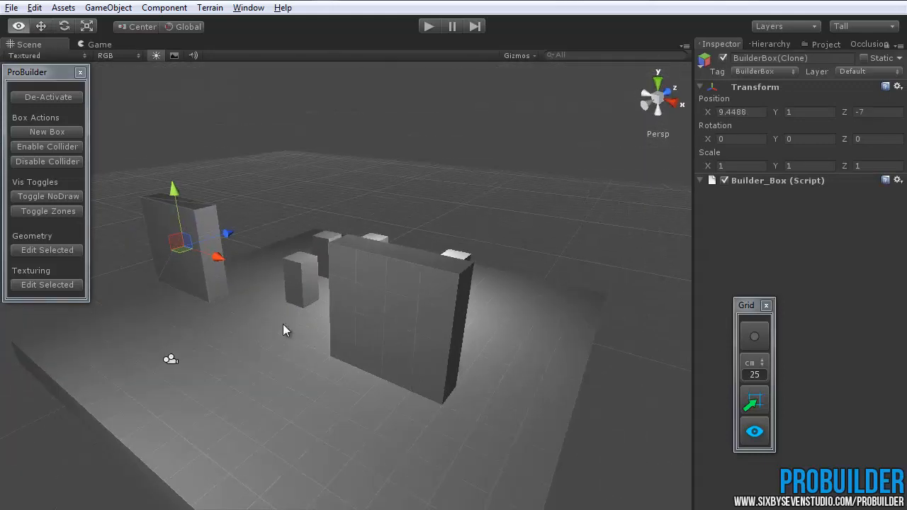
drag(284, 328, 283, 374)
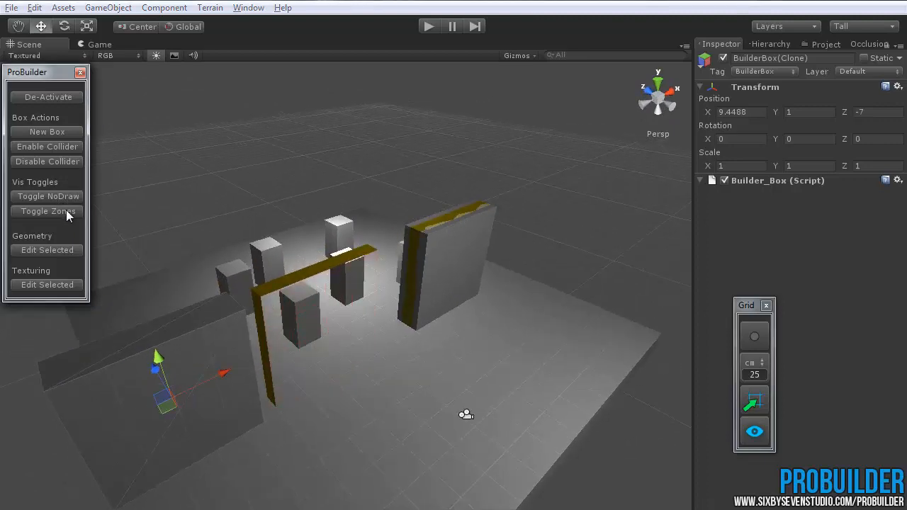
Hide the occluder zone faces so the walls read as plain grey boxes.
click(48, 211)
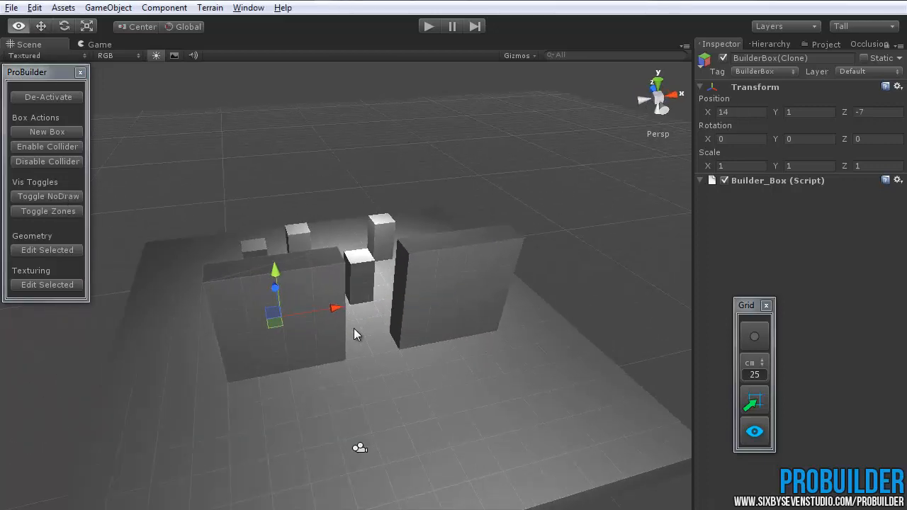
drag(354, 333, 244, 386)
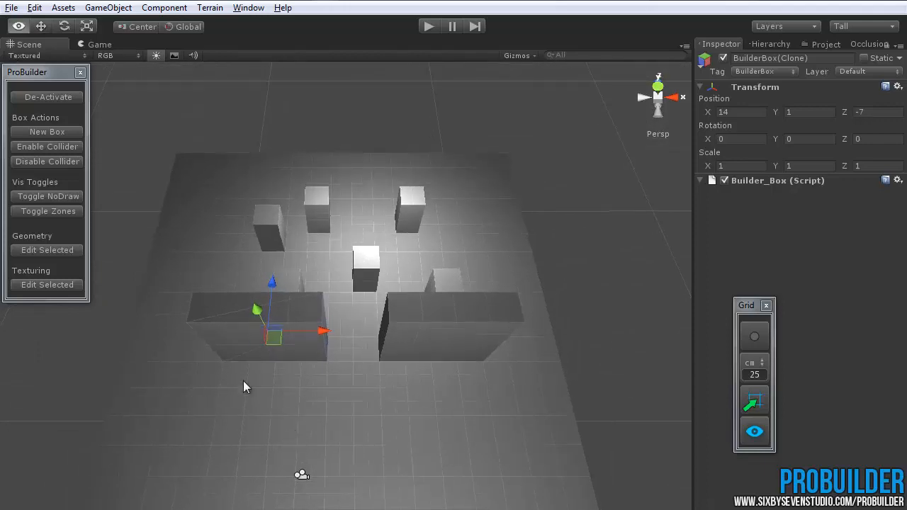